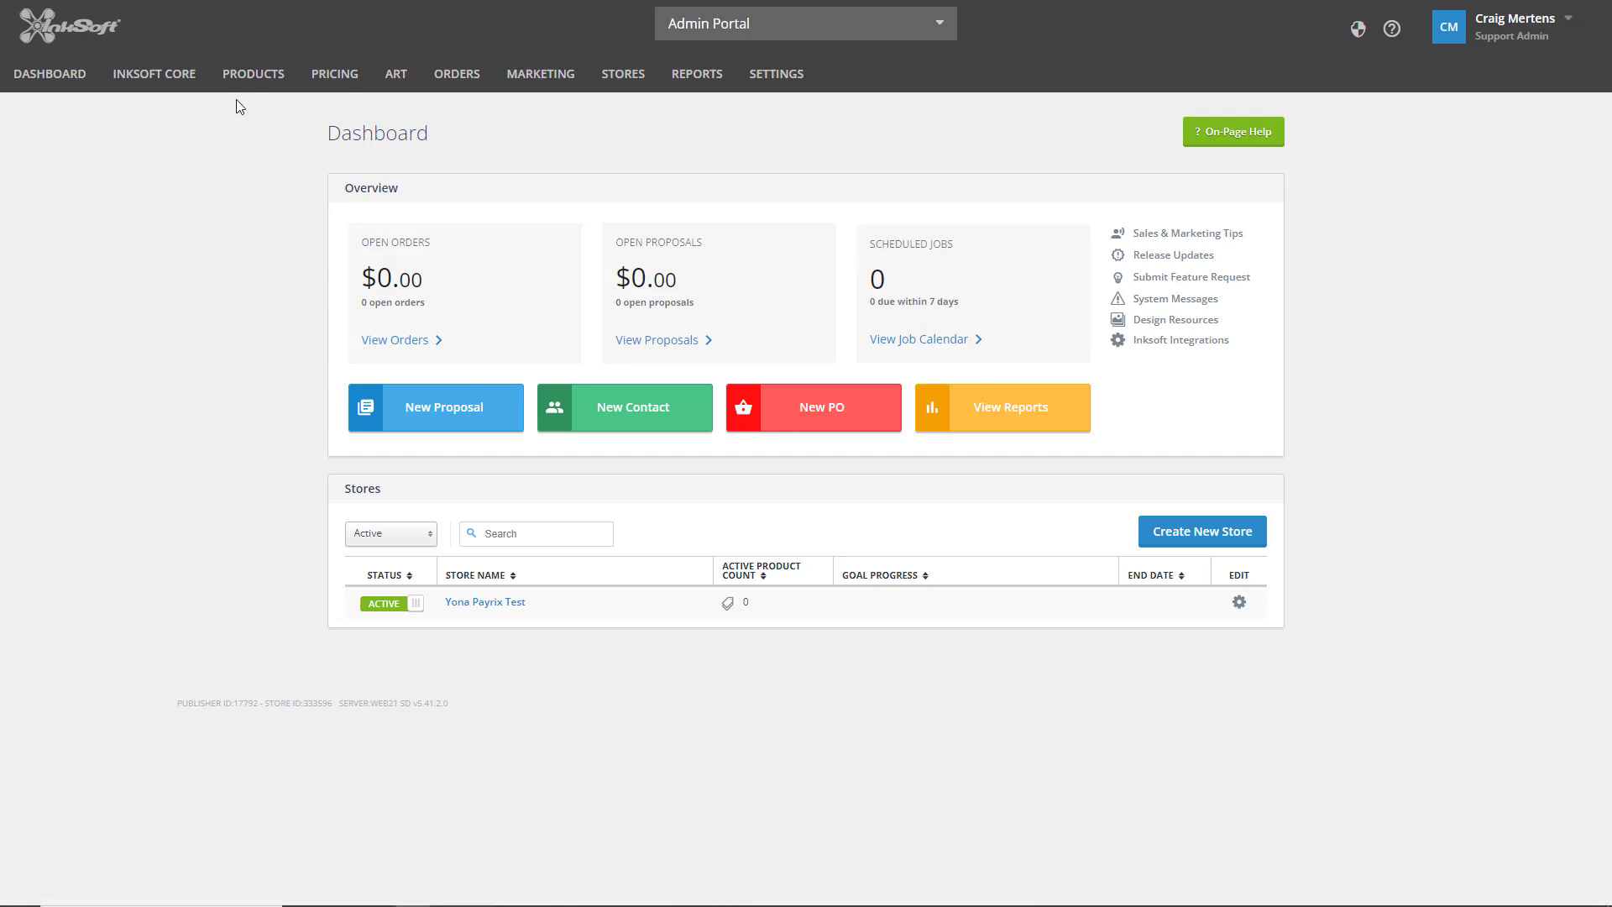
- Go to Payments under the InkSoft Core menu
{"action": "left_click", "coordinate": [154, 73]}
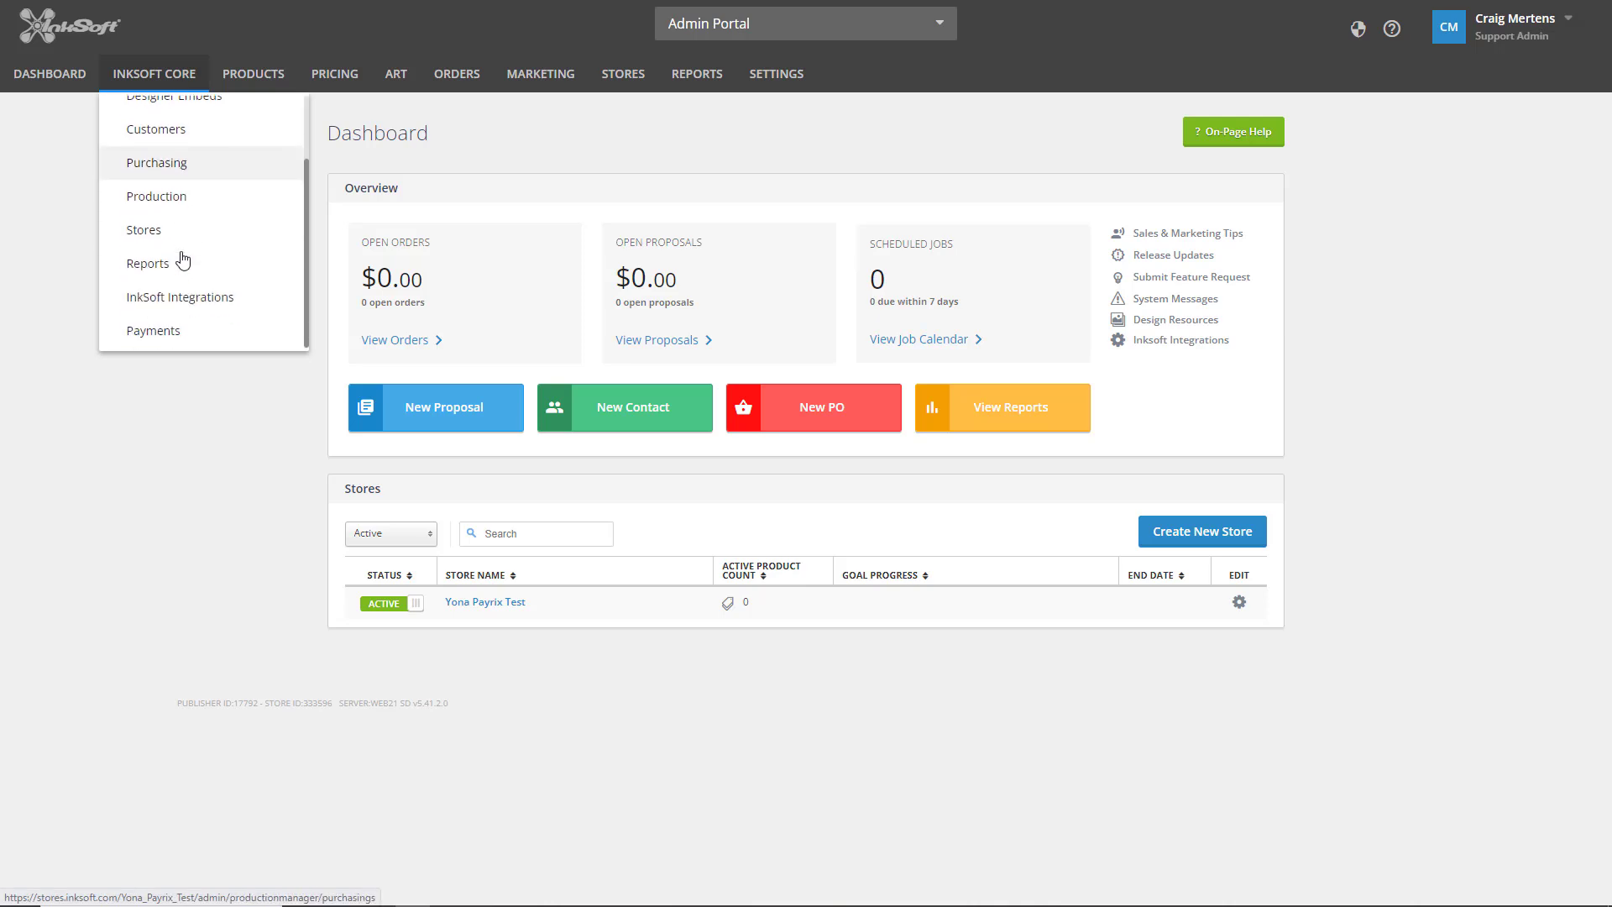
{"action": "left_click", "coordinate": [154, 331]}
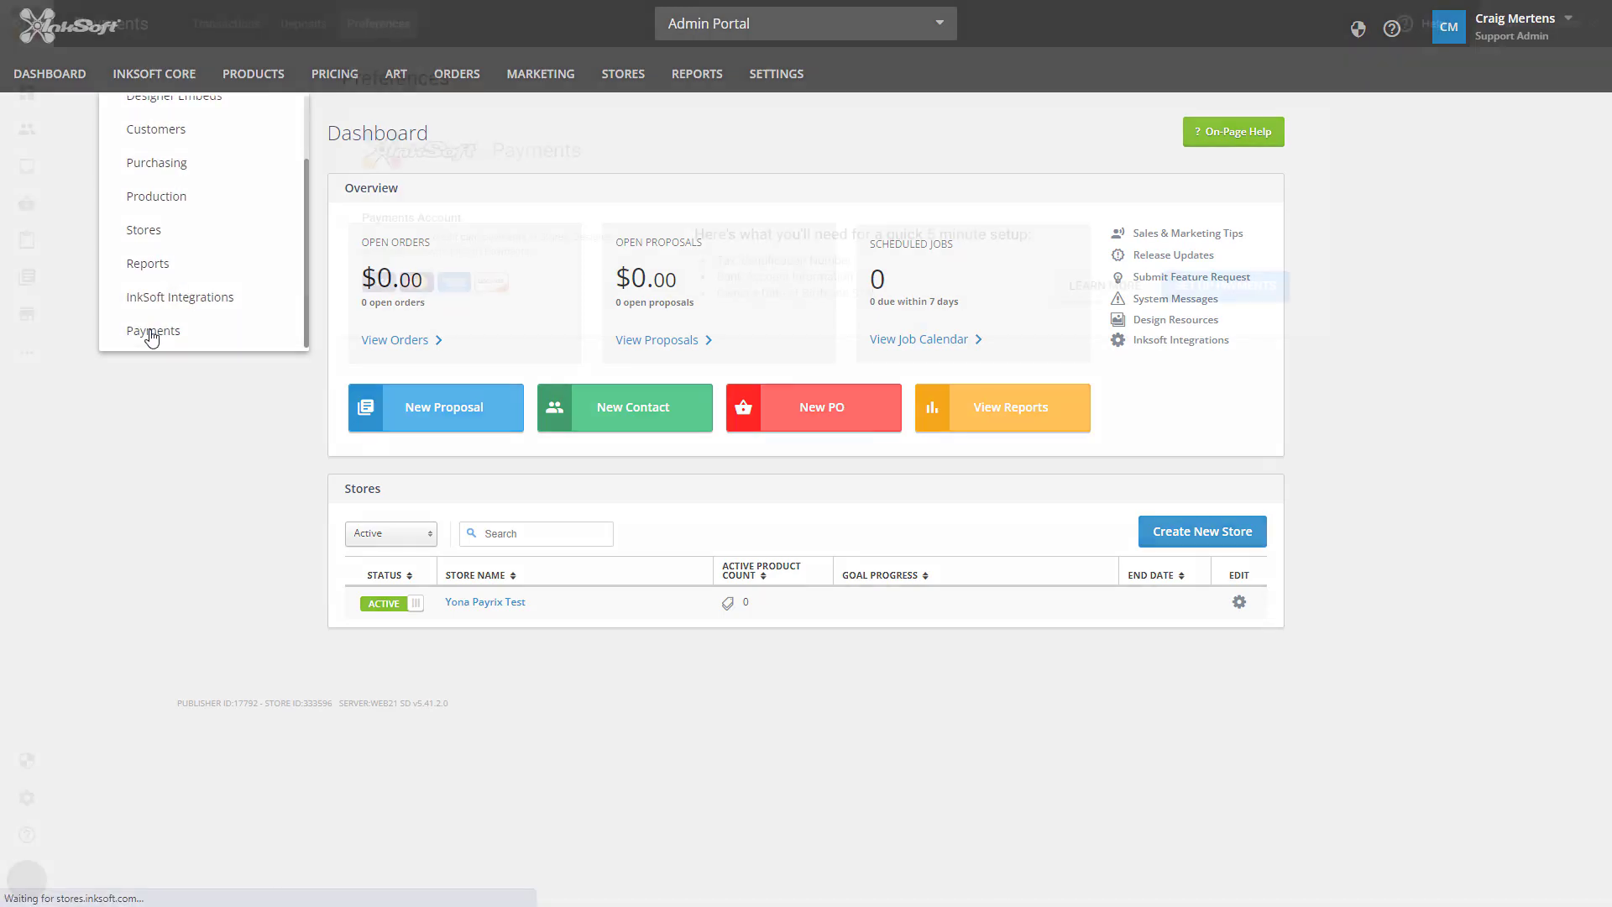
{"action": "left_click", "coordinate": [154, 330]}
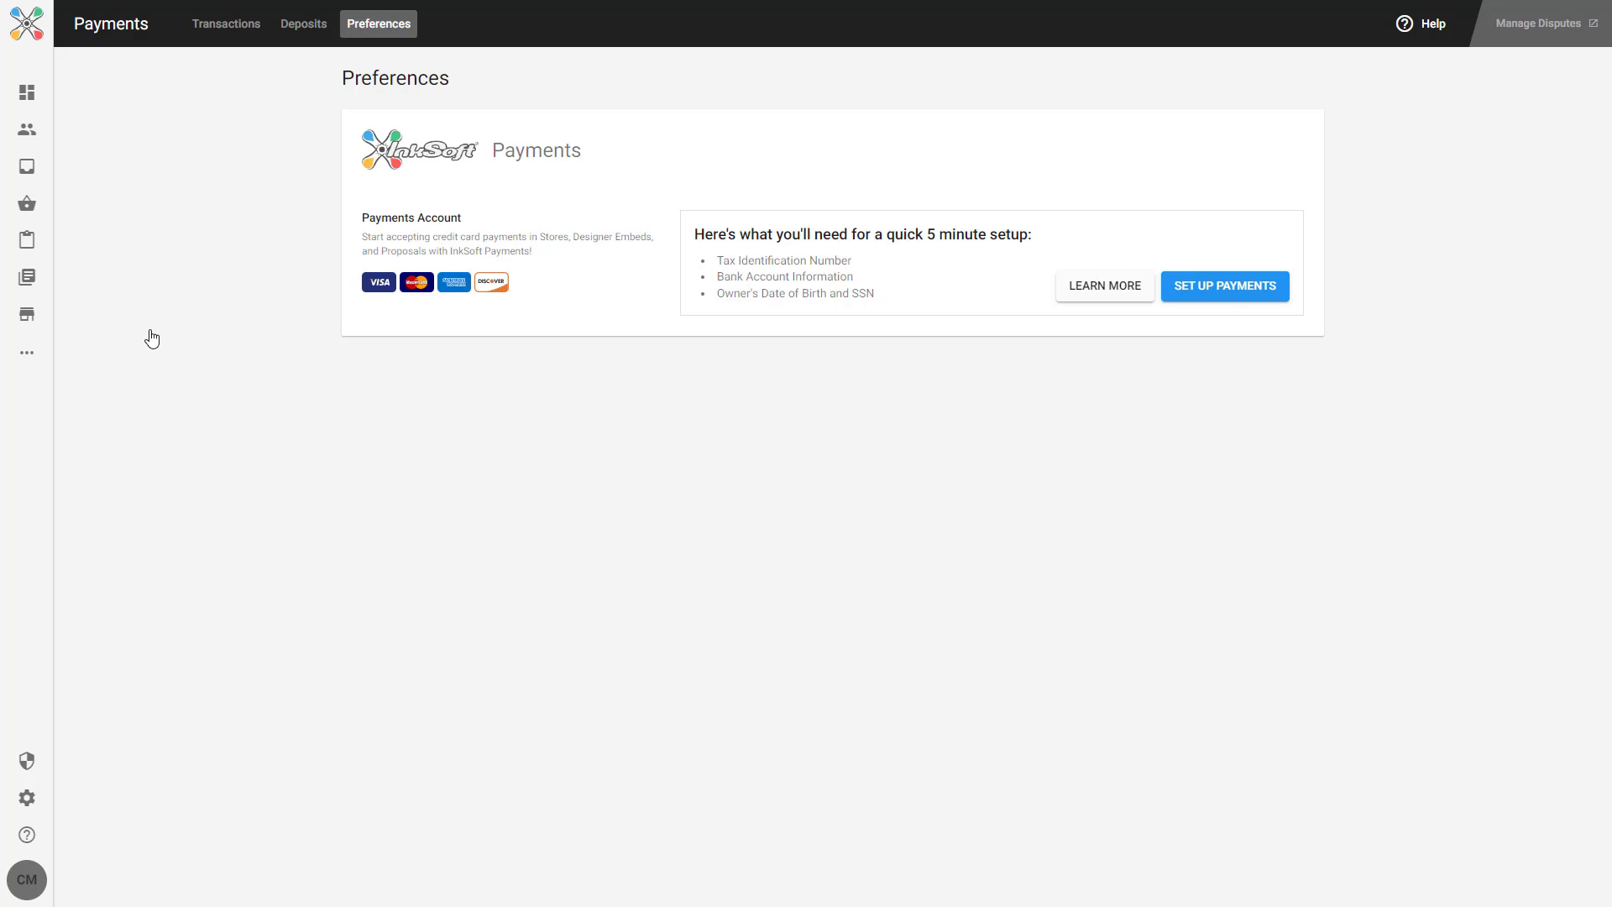
- Start Set Up Payments and continue past Step 1 Business Details
{"action": "left_click", "coordinate": [1225, 285]}
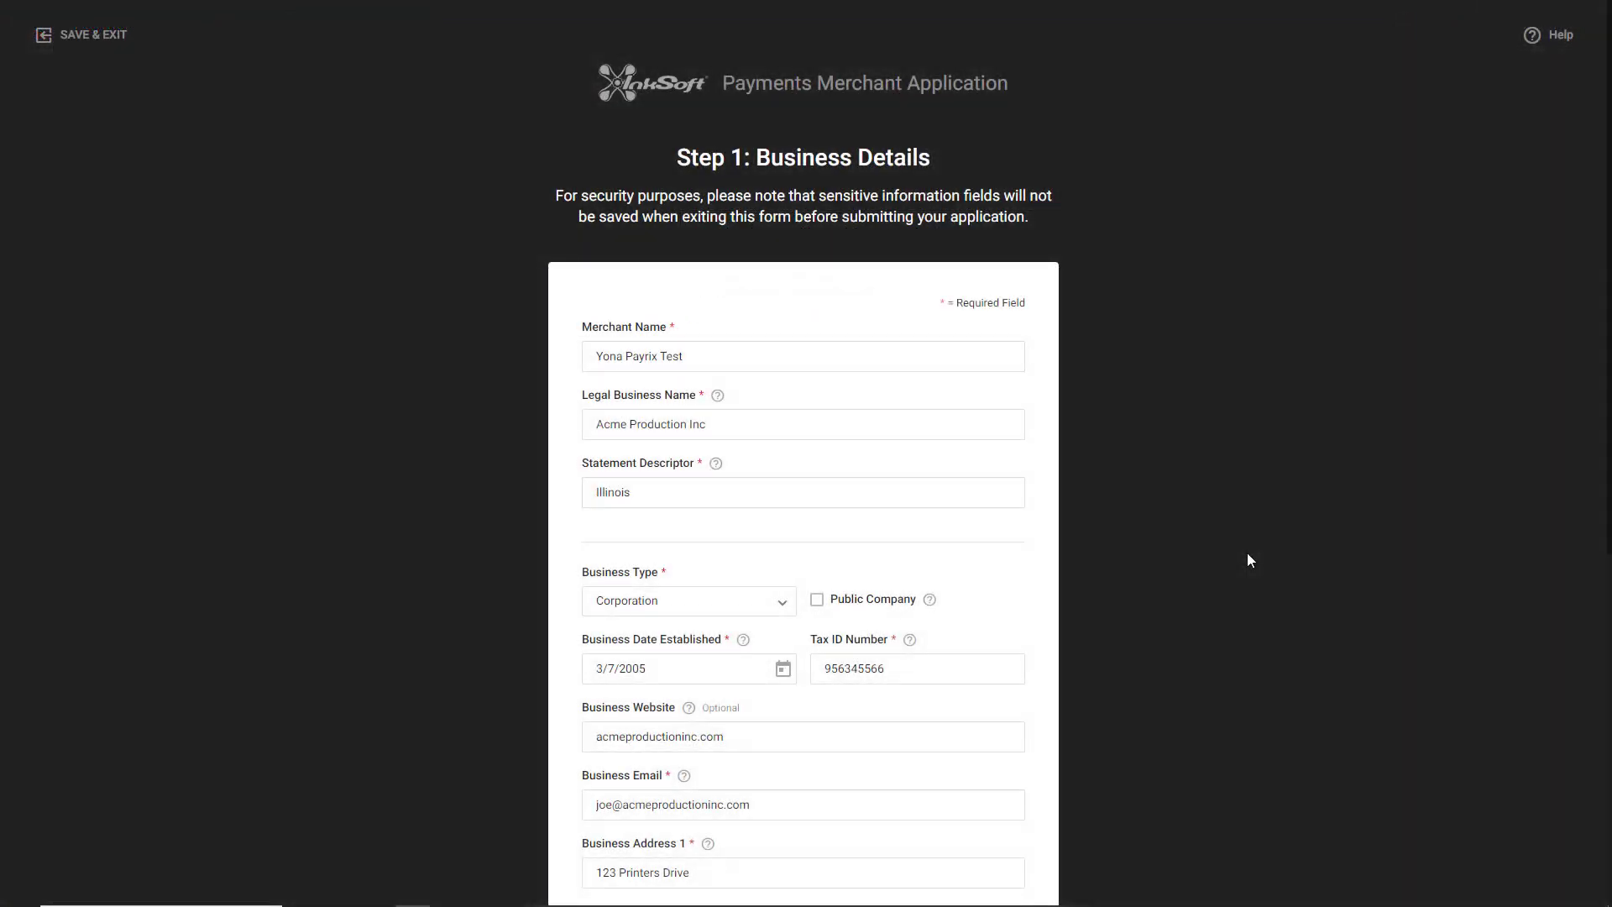
{"action": "scroll", "scroll_direction": "down", "scroll_amount": 3}
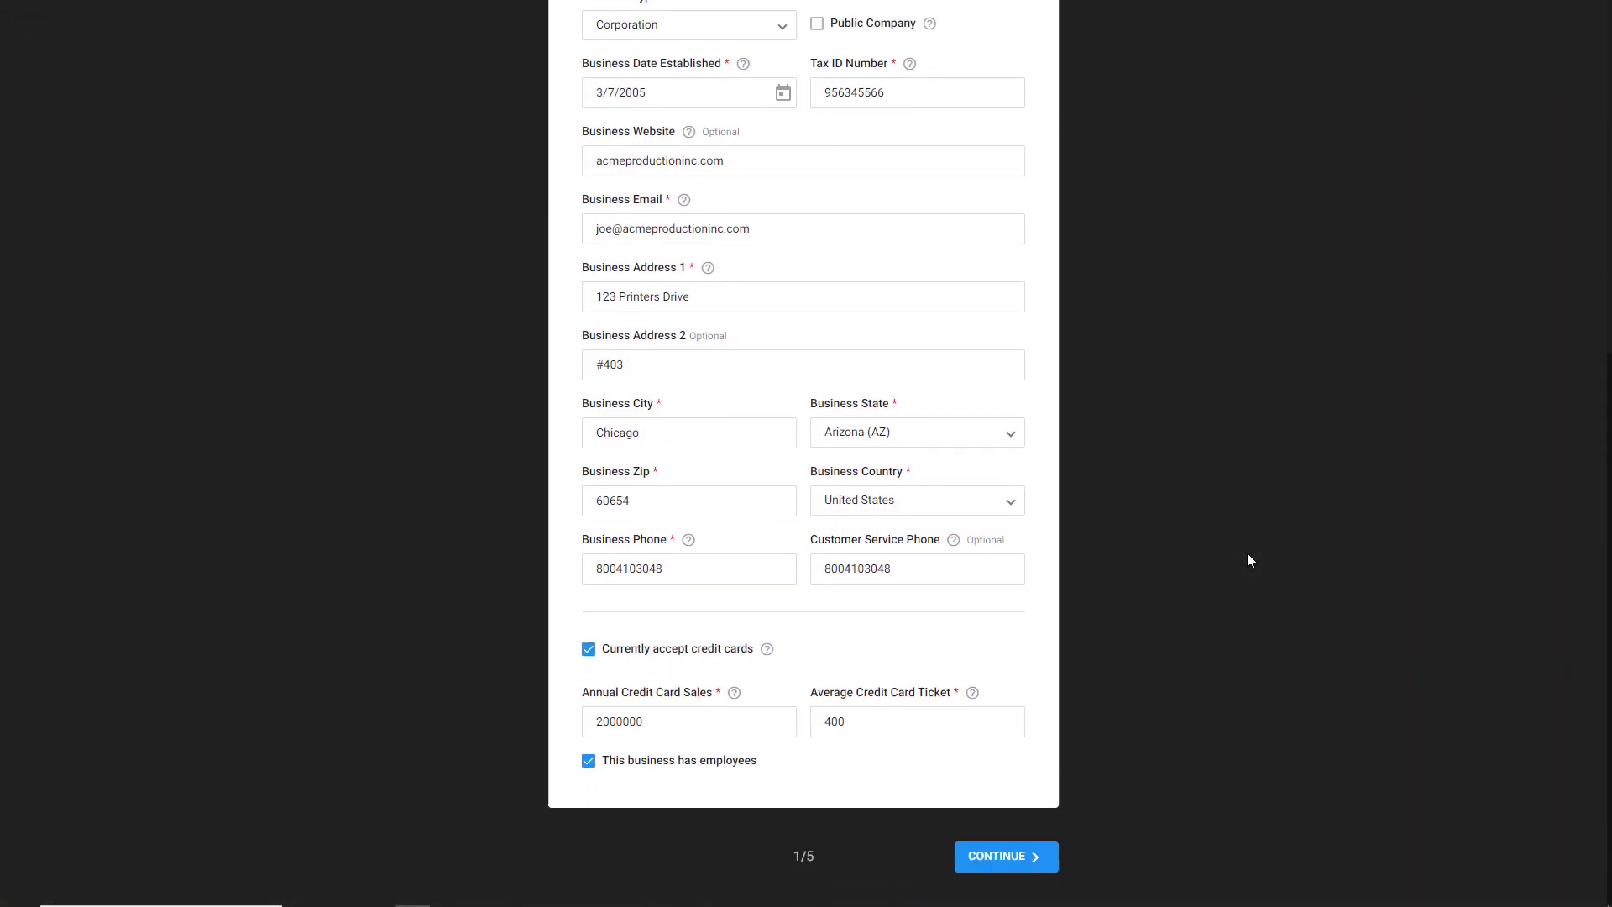
{"action": "left_click", "coordinate": [1006, 856]}
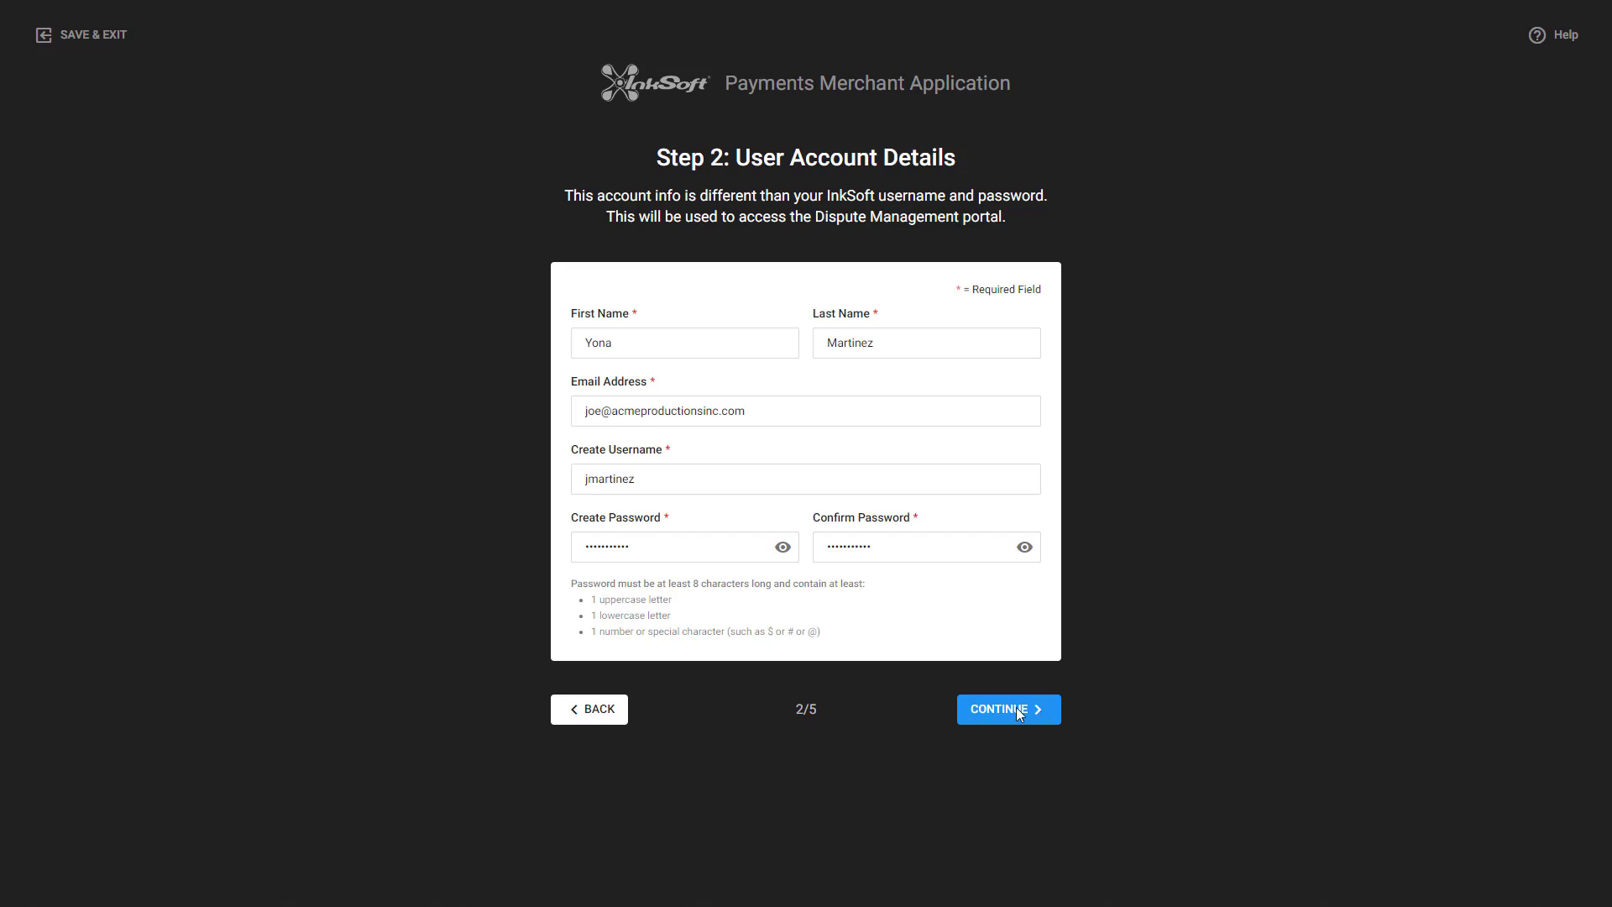
- Reach Step 3 and save an owner with 100% ownership via Save & Add
{"action": "left_click", "coordinate": [1008, 709]}
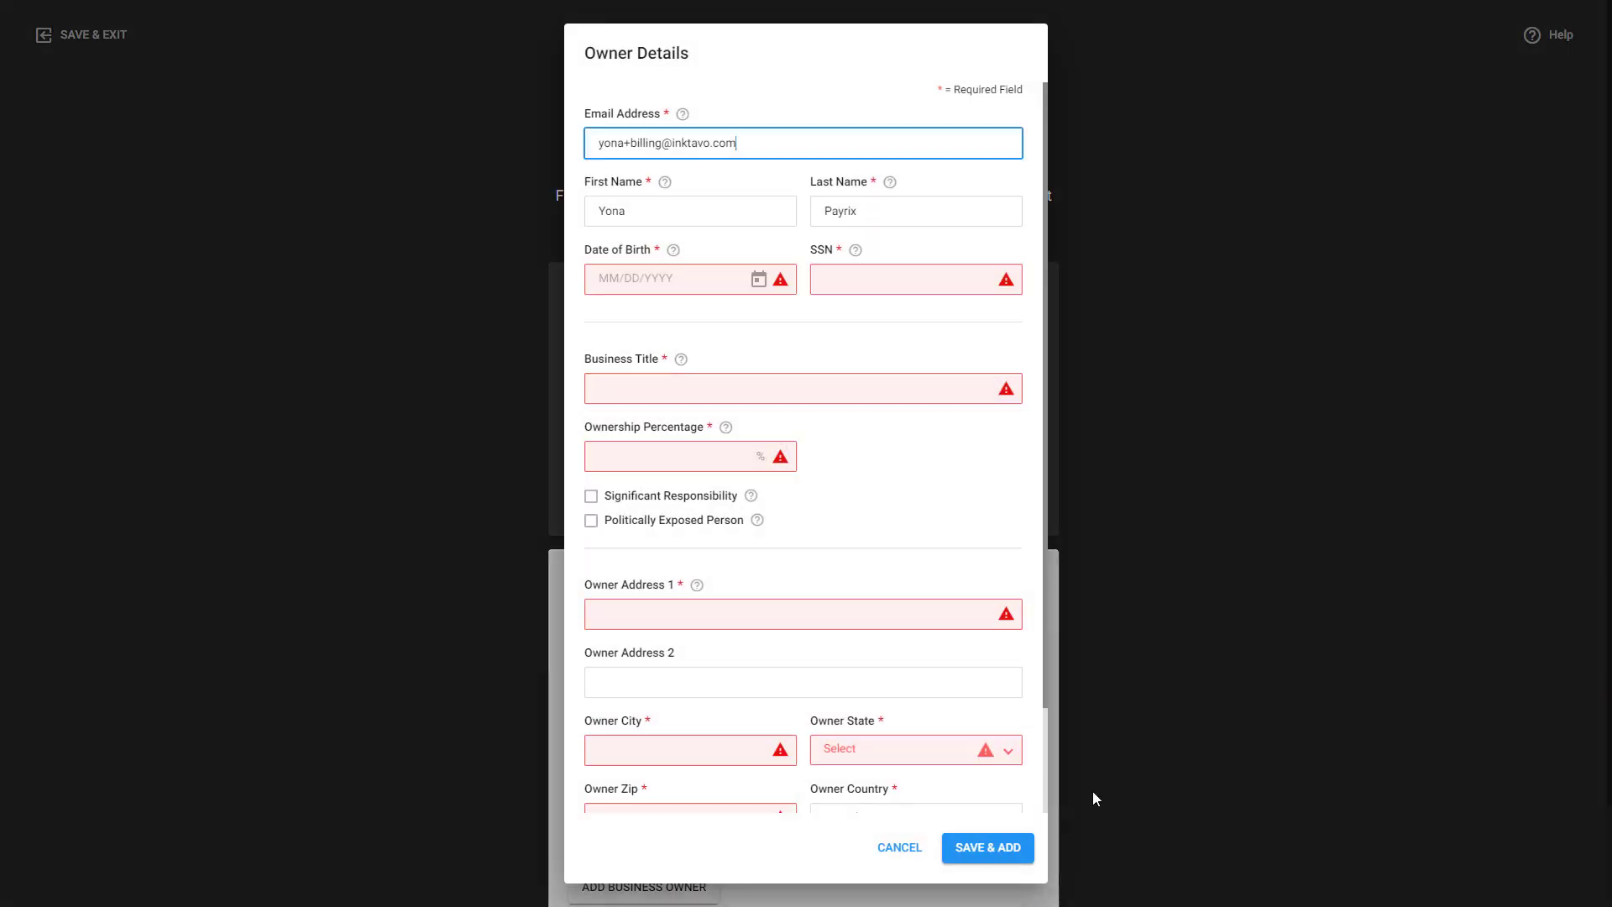
{"action": "mouse_move", "coordinate": [1226, 676]}
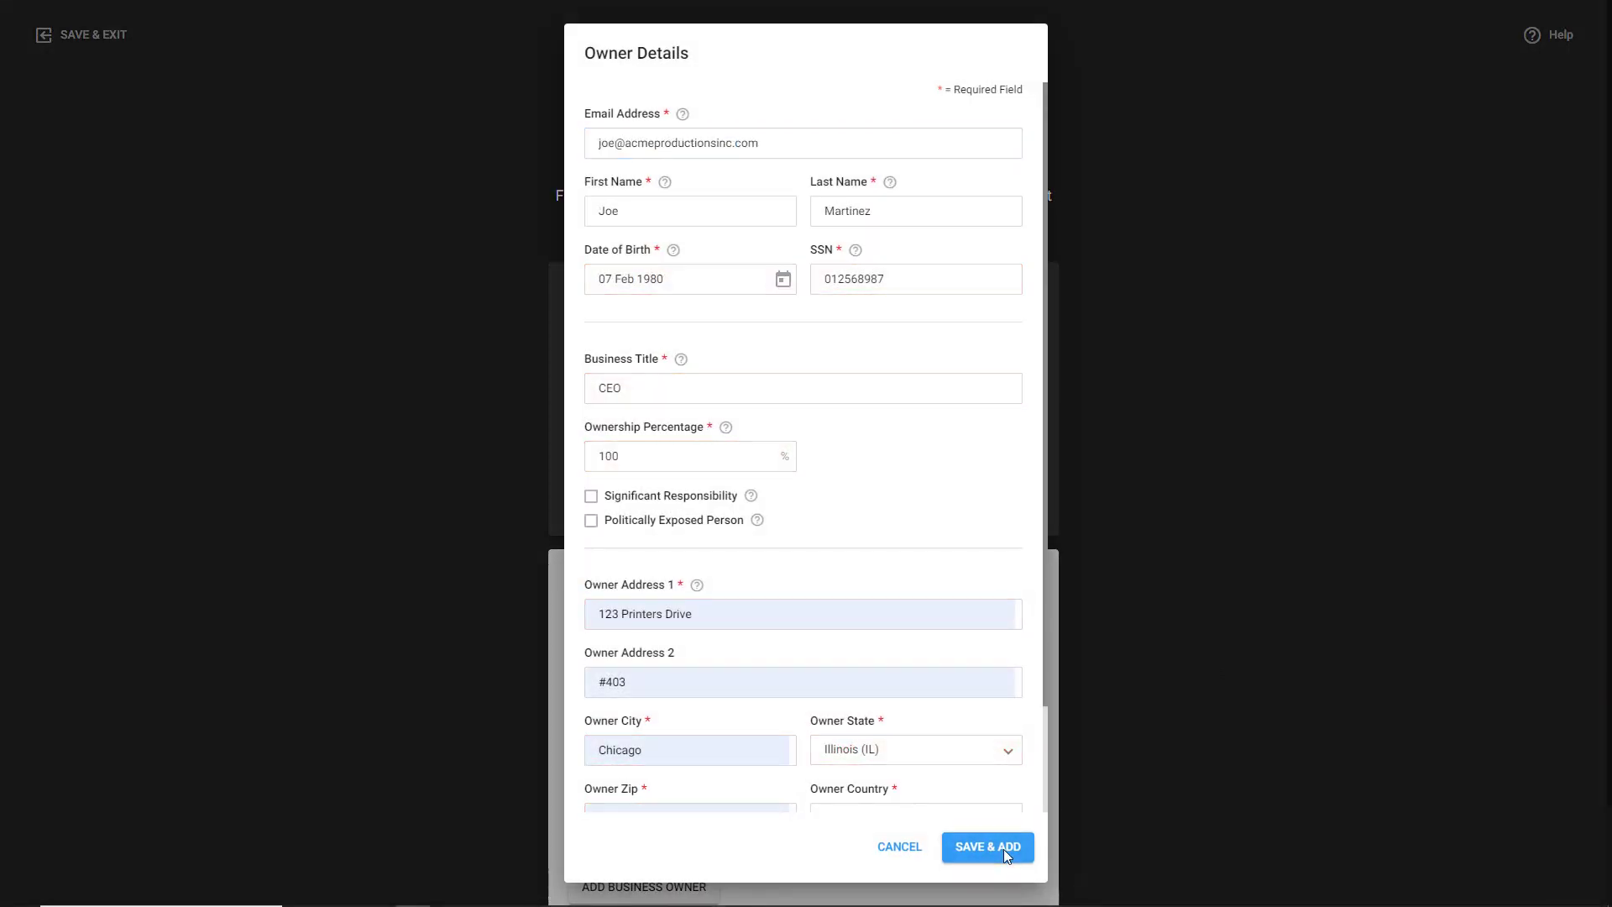
{"action": "left_click", "coordinate": [987, 847]}
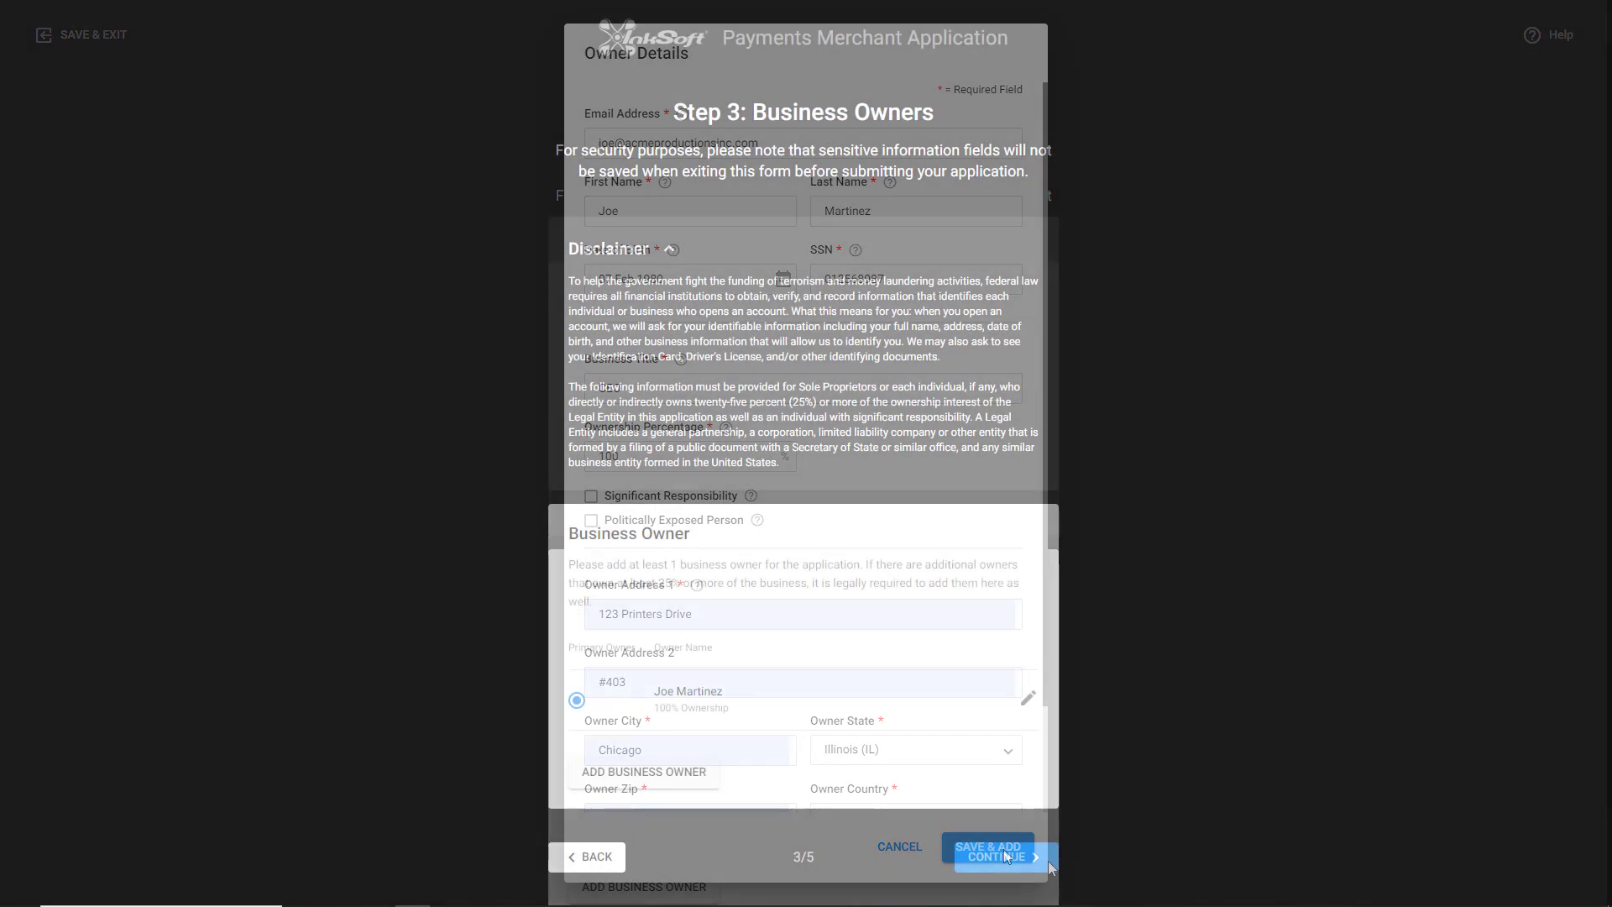
{"action": "left_click", "coordinate": [1000, 857]}
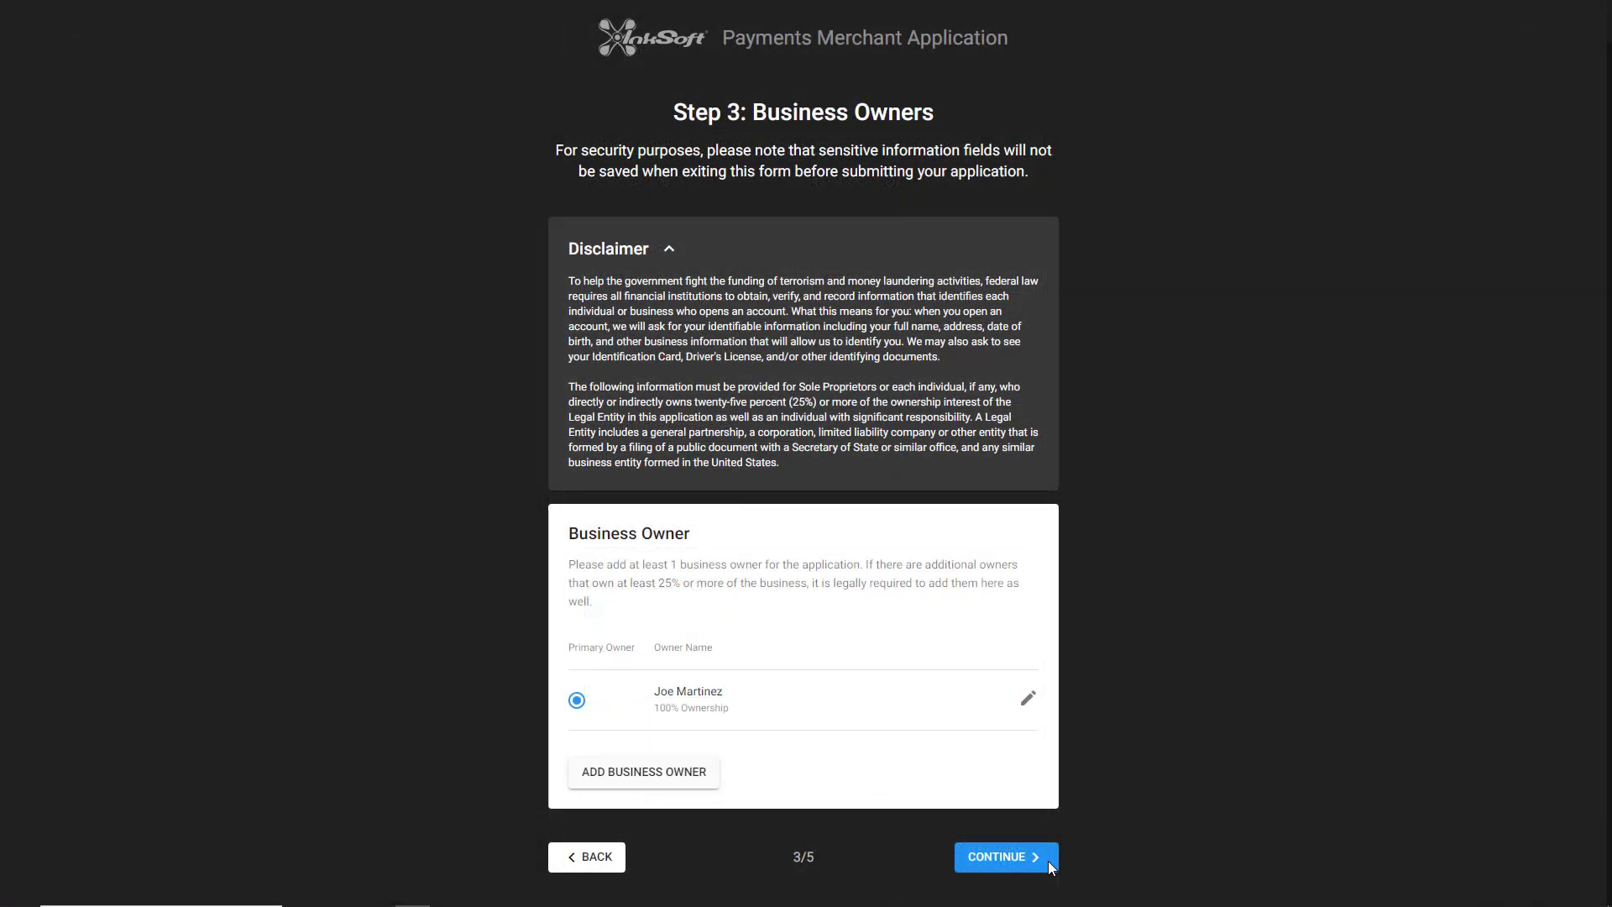
- Continue from Step 3 Business Owners to Step 4 Bank Account Details
{"action": "left_click", "coordinate": [1005, 857]}
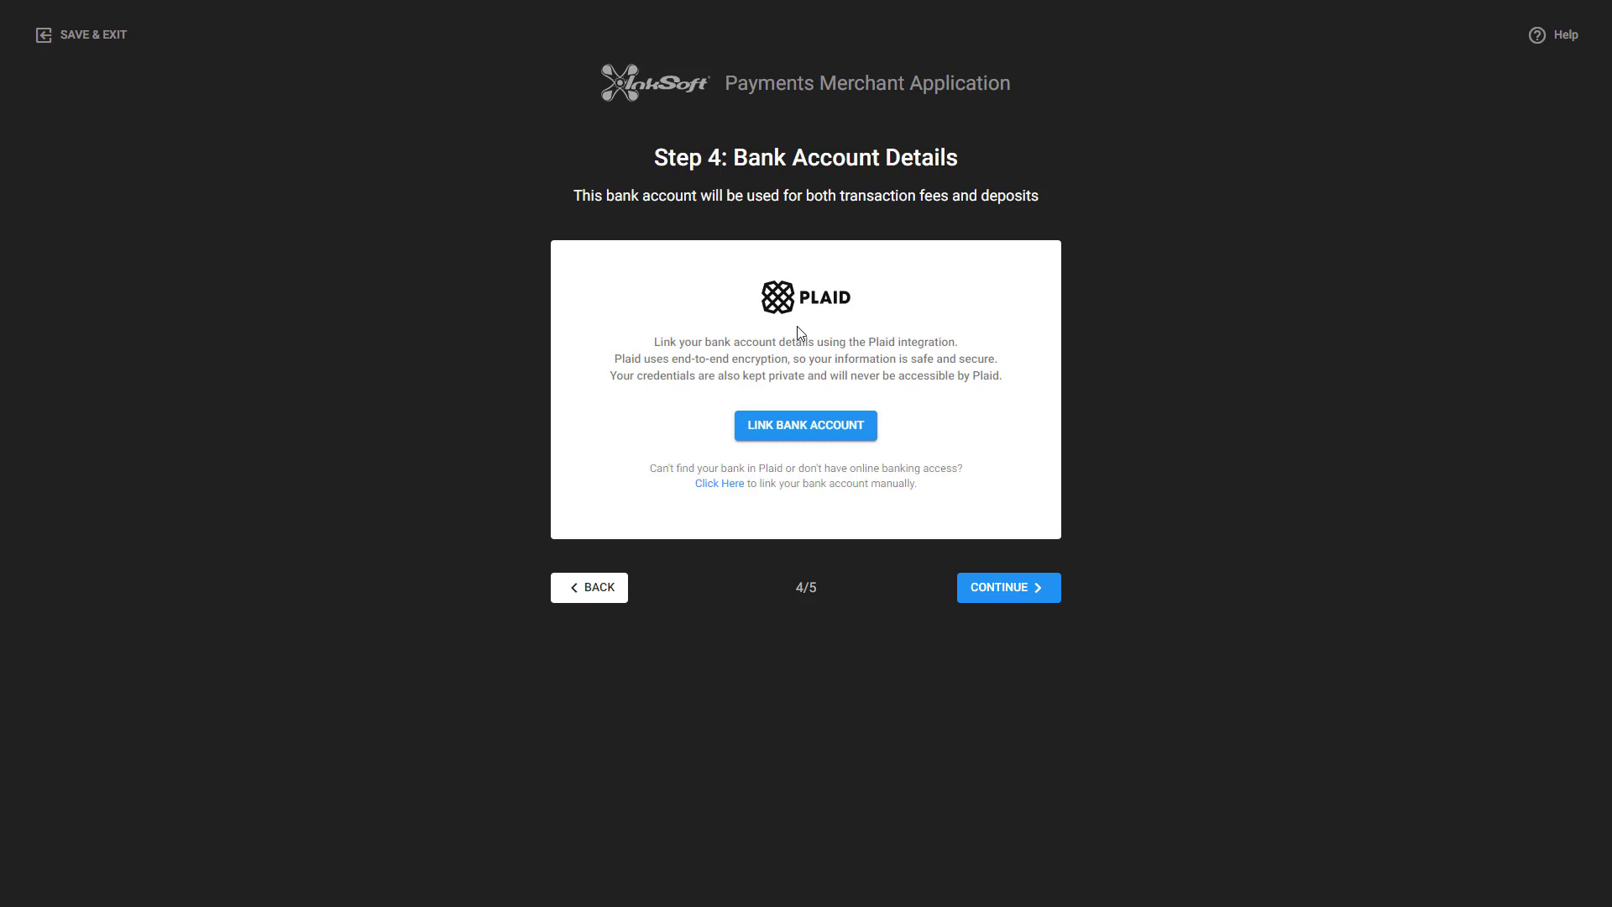
{"action": "left_click", "coordinate": [805, 425]}
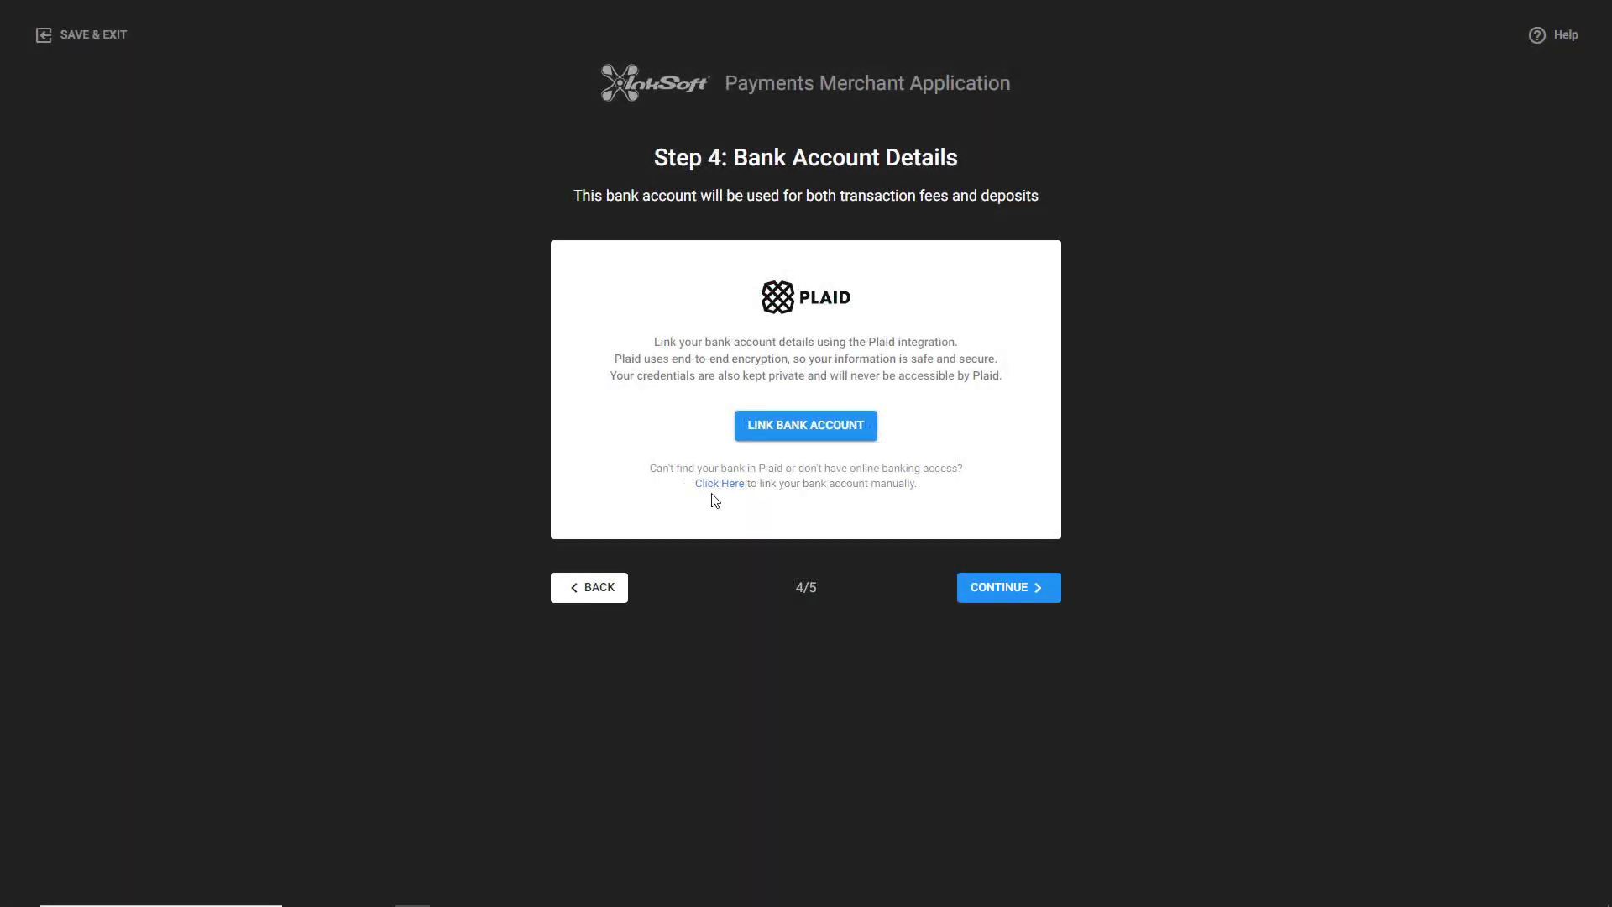
{"action": "mouse_move", "coordinate": [723, 490]}
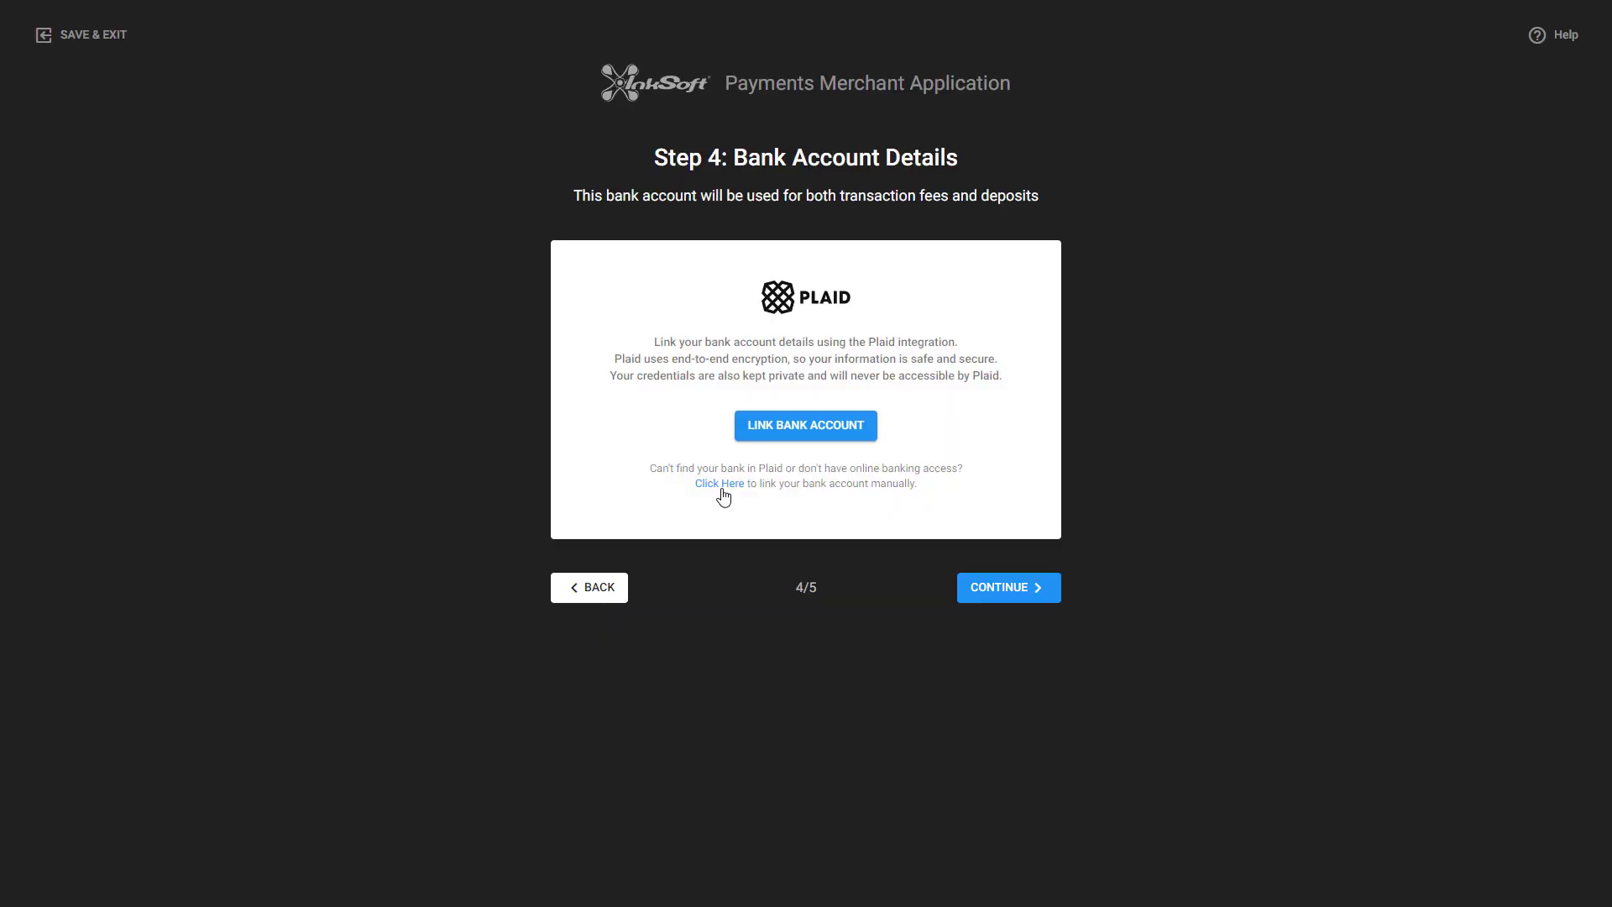
- Choose manual linking and begin entering the Wells Fargo bank name
{"action": "left_click", "coordinate": [720, 483]}
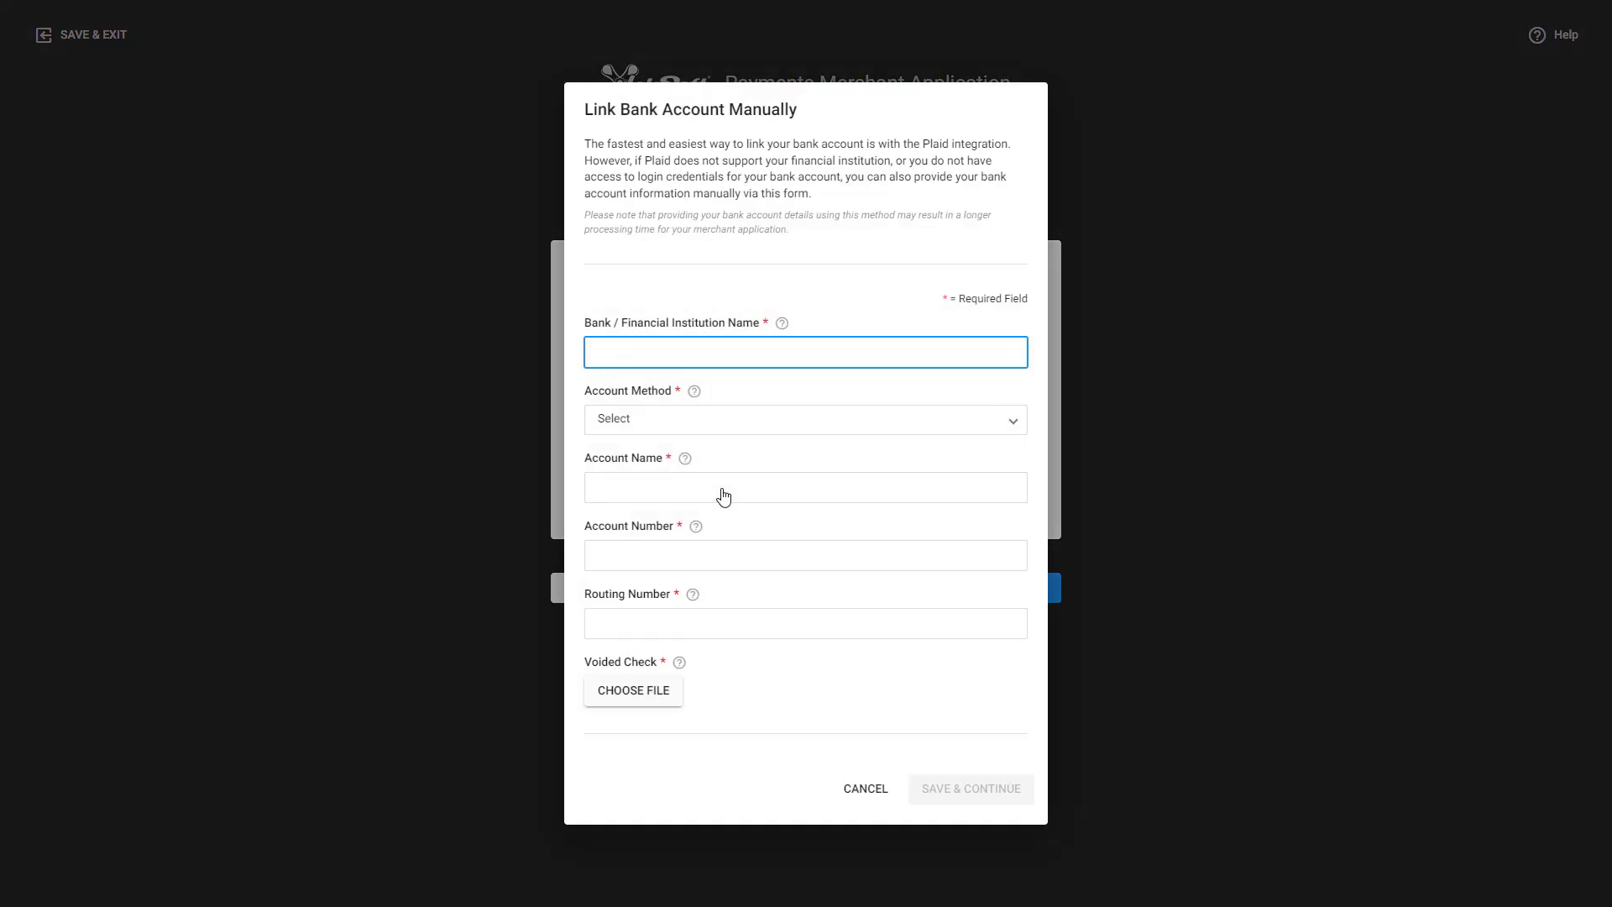
{"action": "left_click", "coordinate": [805, 352]}
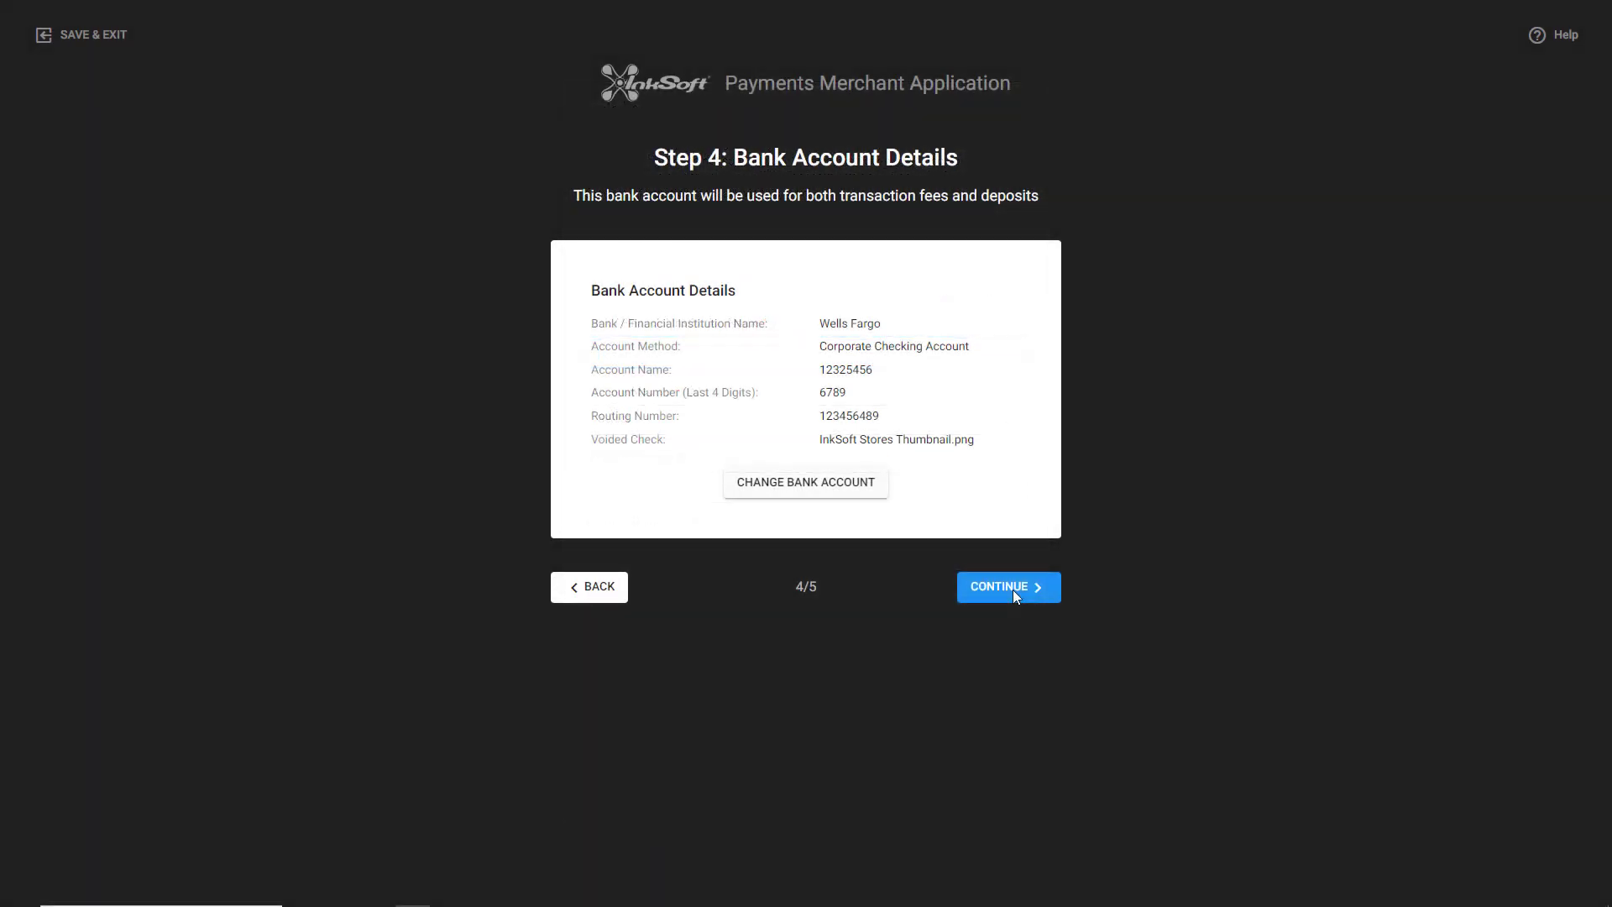
- Continue to the review step, accept the terms, and submit the application
{"action": "left_click", "coordinate": [1009, 587]}
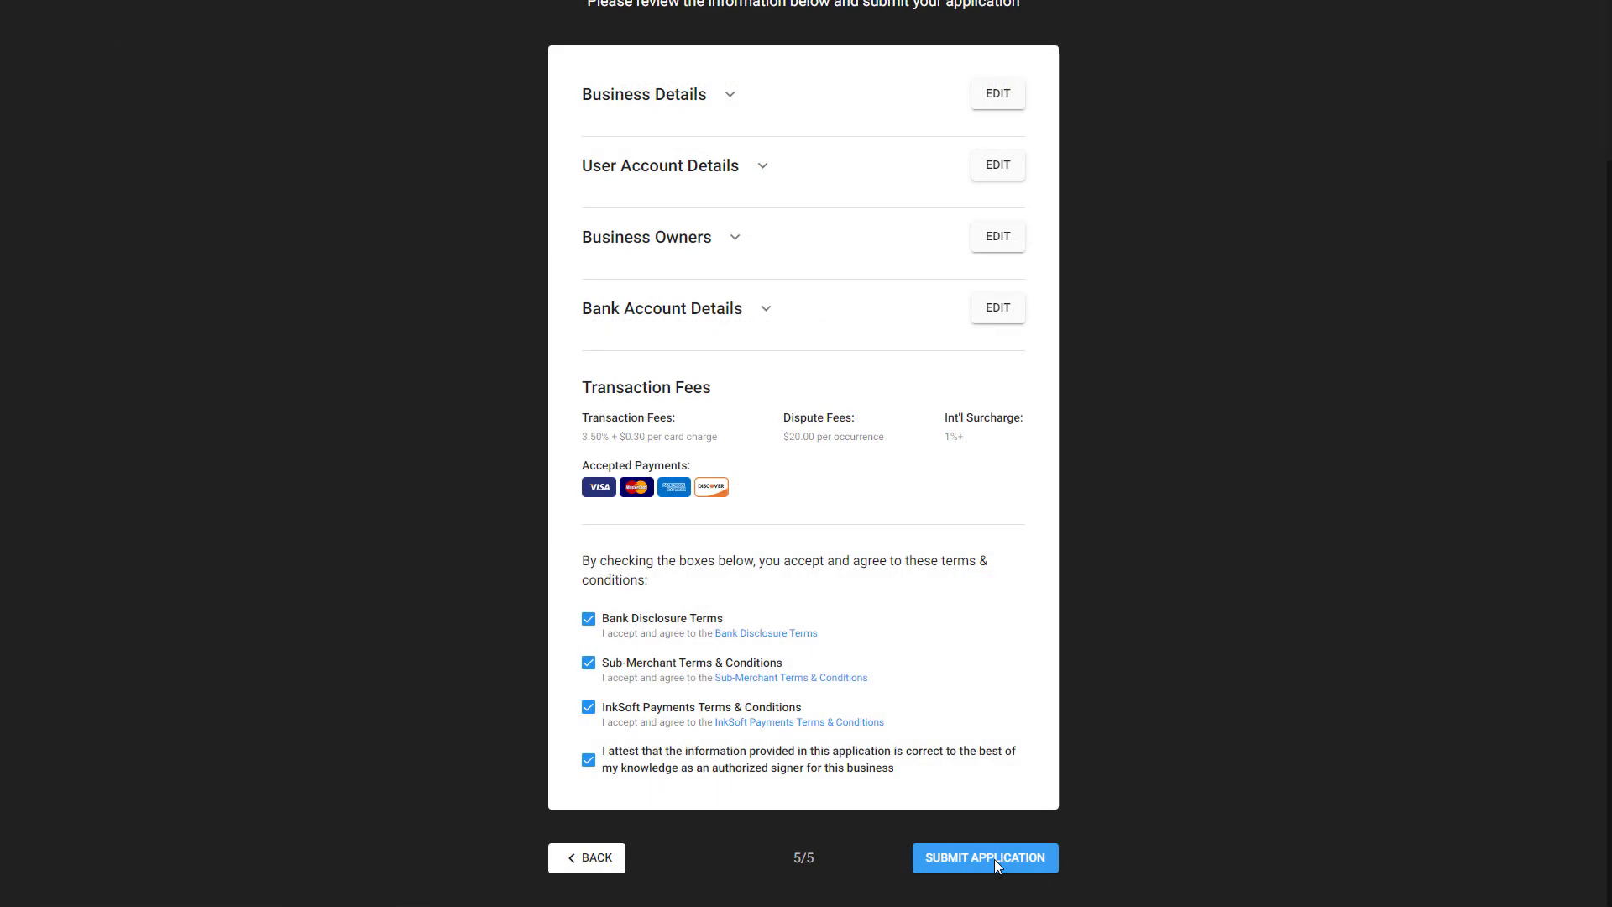
{"action": "left_click", "coordinate": [985, 857]}
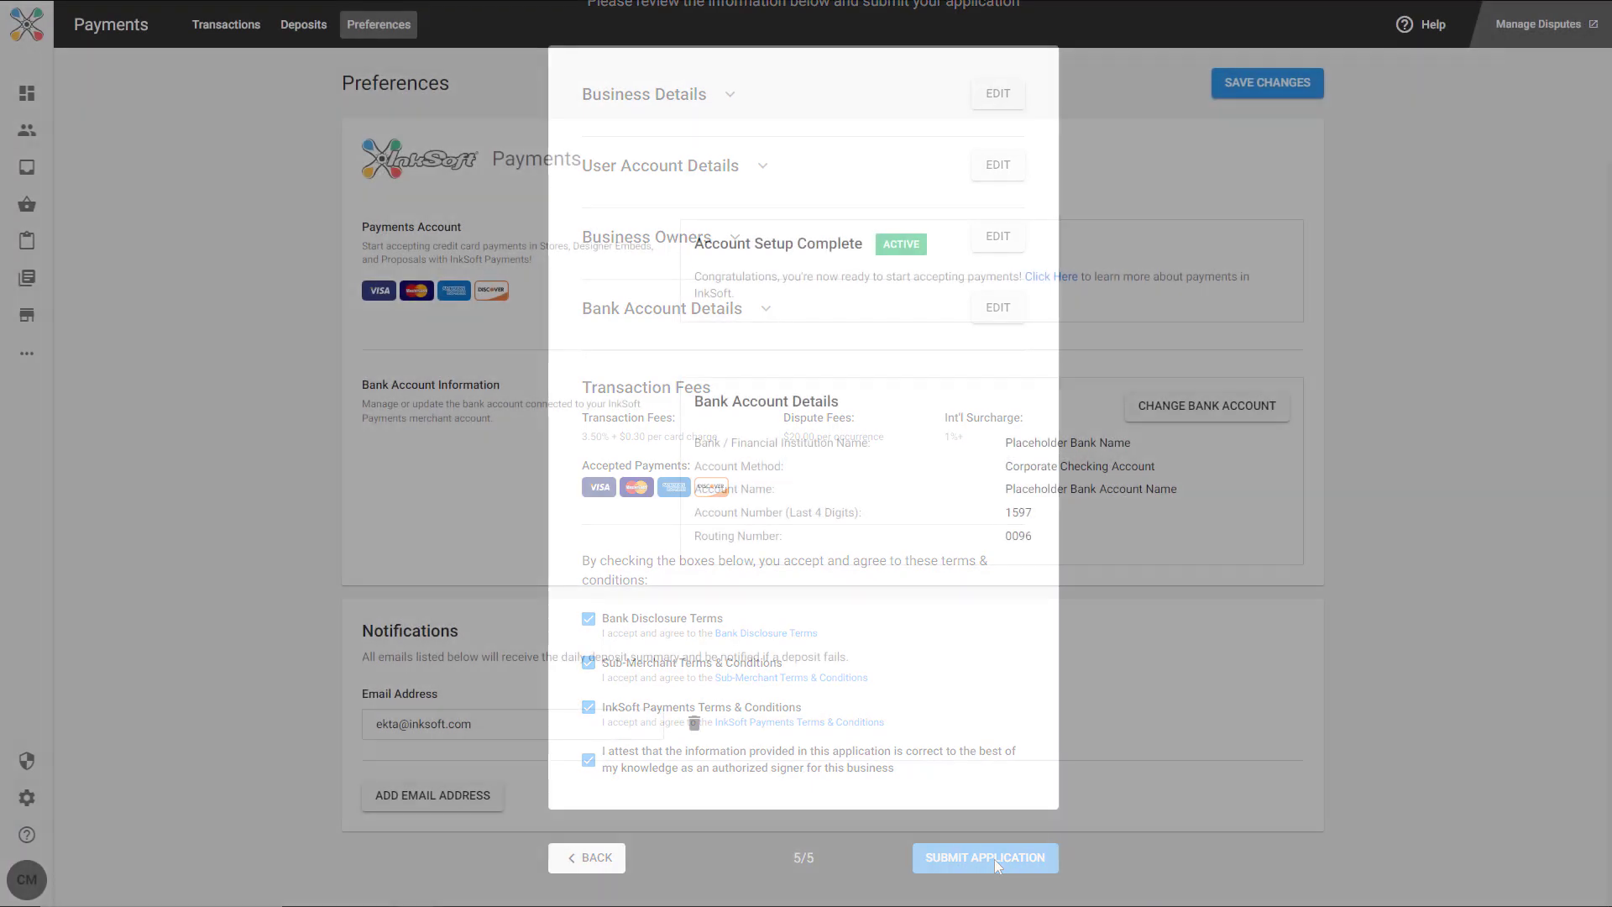
- Confirm the Preferences page shows Account Setup Complete with bank account details
{"action": "left_click", "coordinate": [985, 857]}
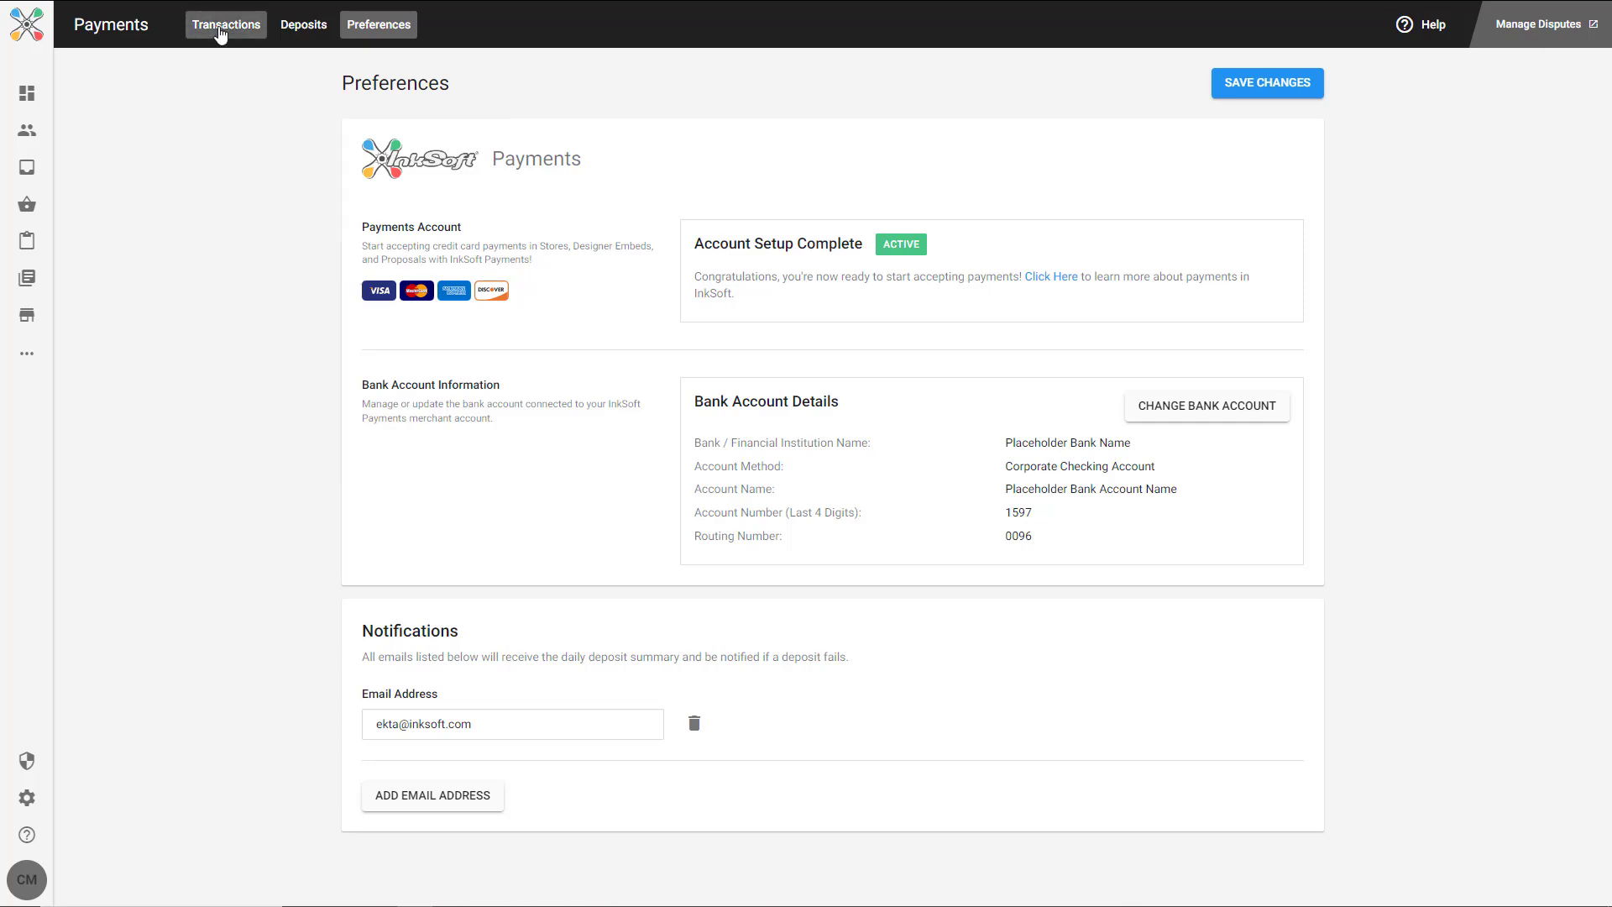
{"action": "left_click", "coordinate": [226, 25]}
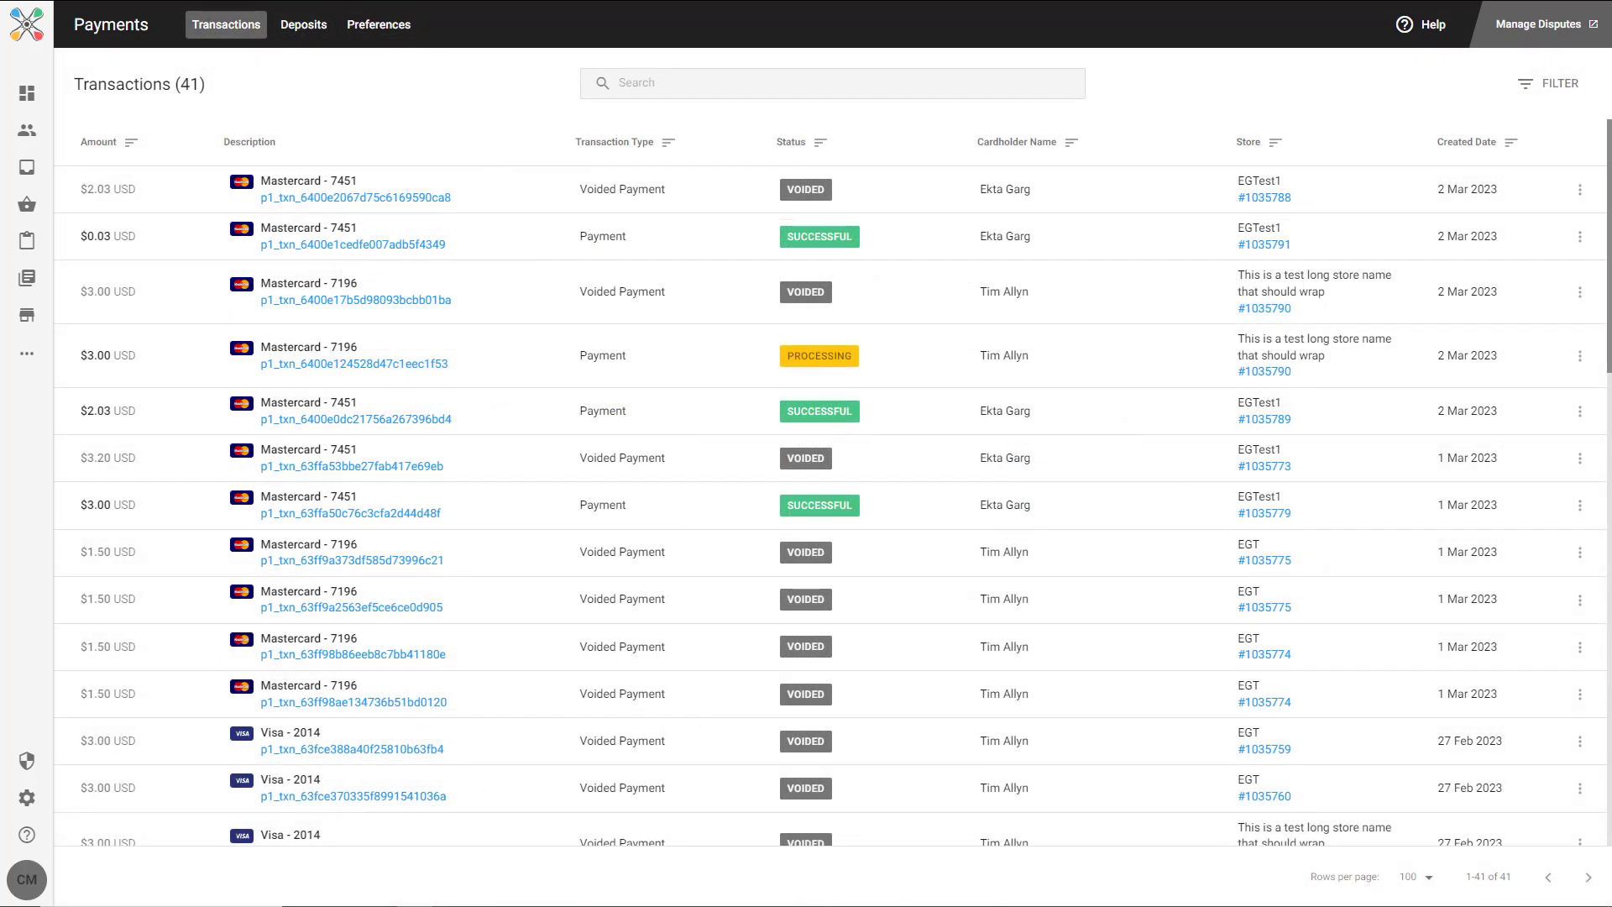
{"action": "left_click", "coordinate": [303, 25]}
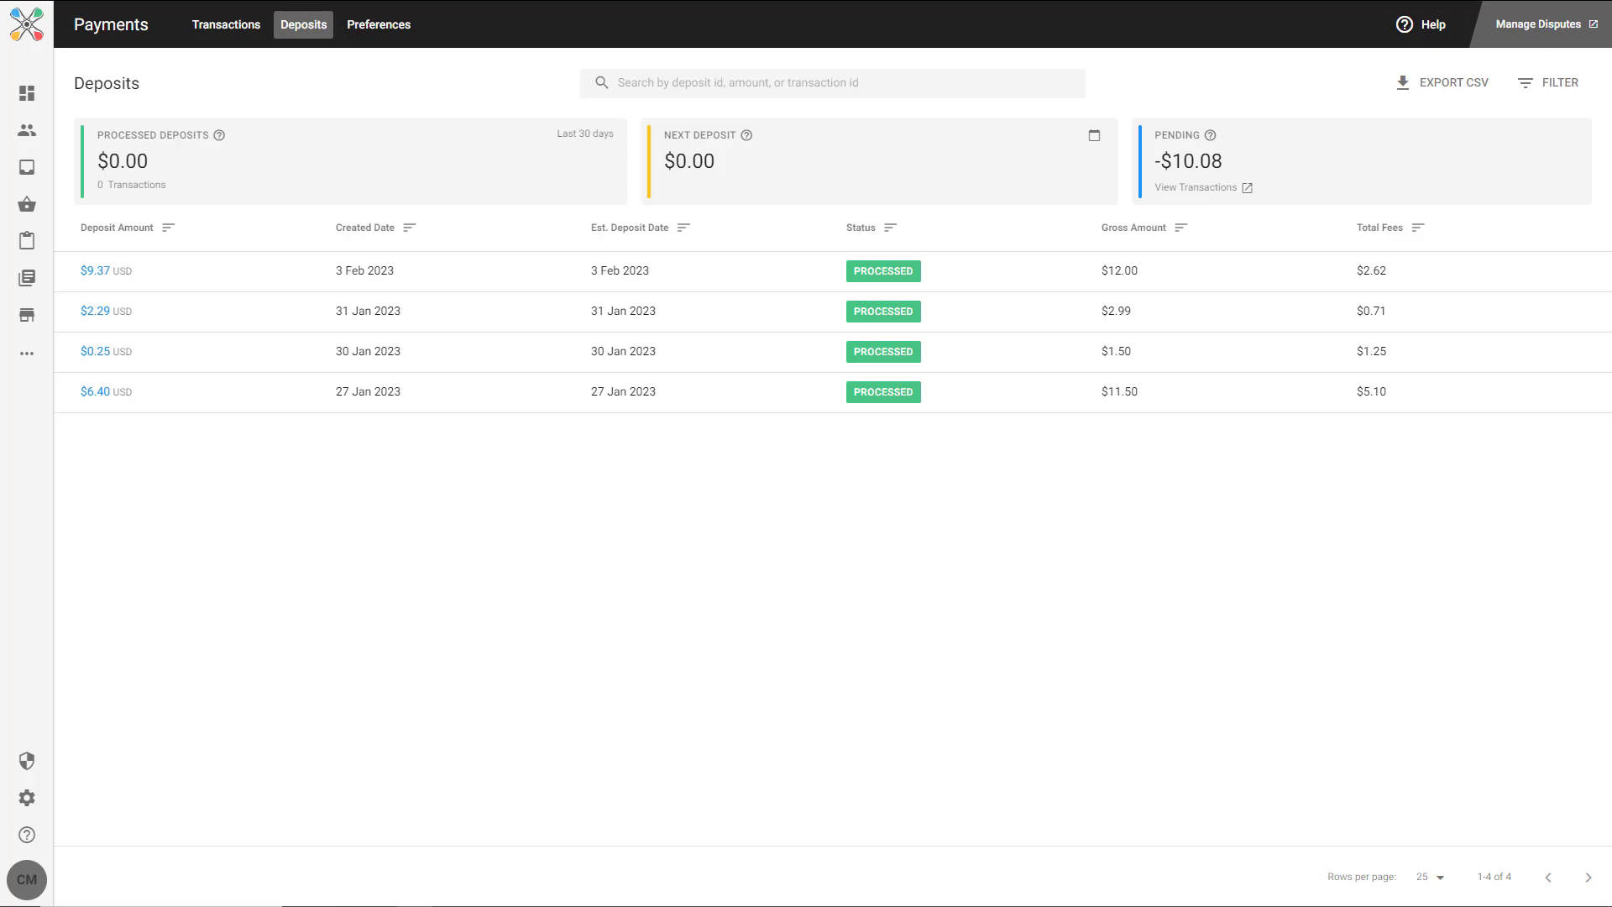
{"action": "left_click", "coordinate": [378, 24]}
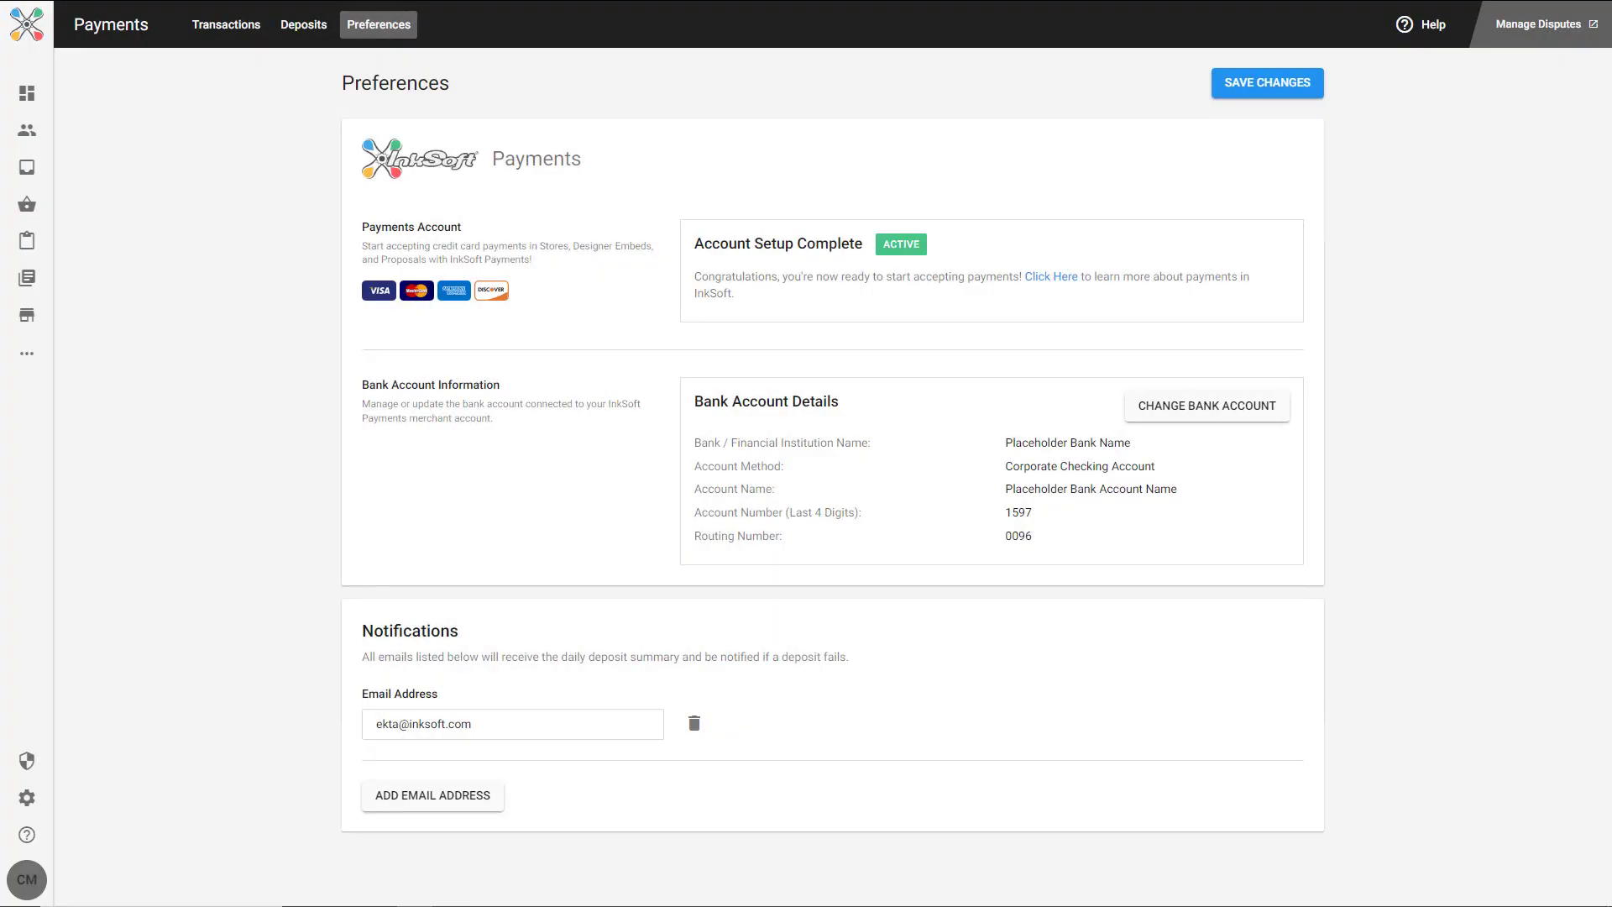